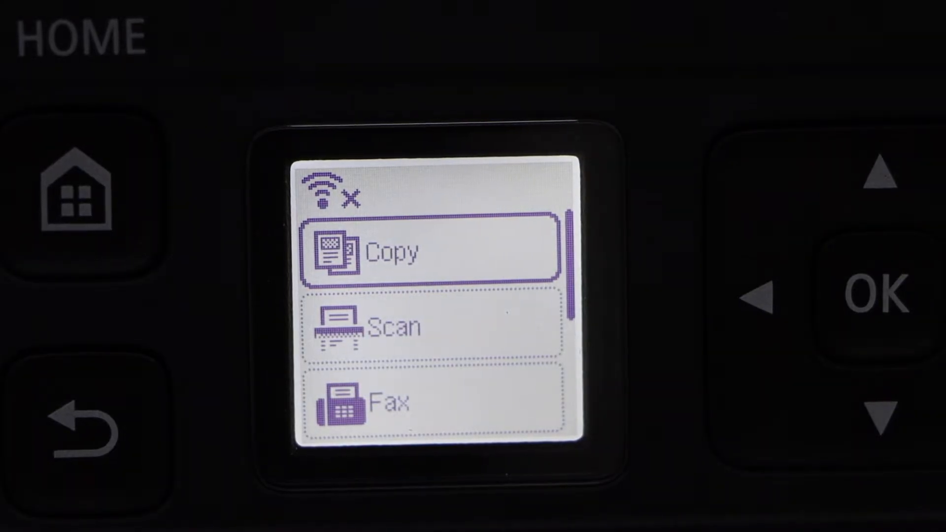
# From LAN settings, start Wi-Fi setup until the duplicate router name notice appears.
pyautogui.click(878, 421)
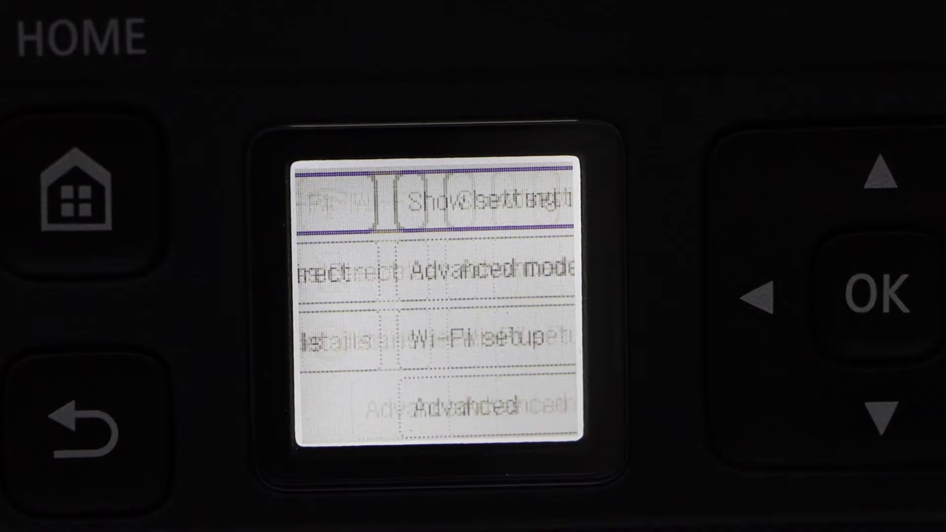
pyautogui.click(884, 420)
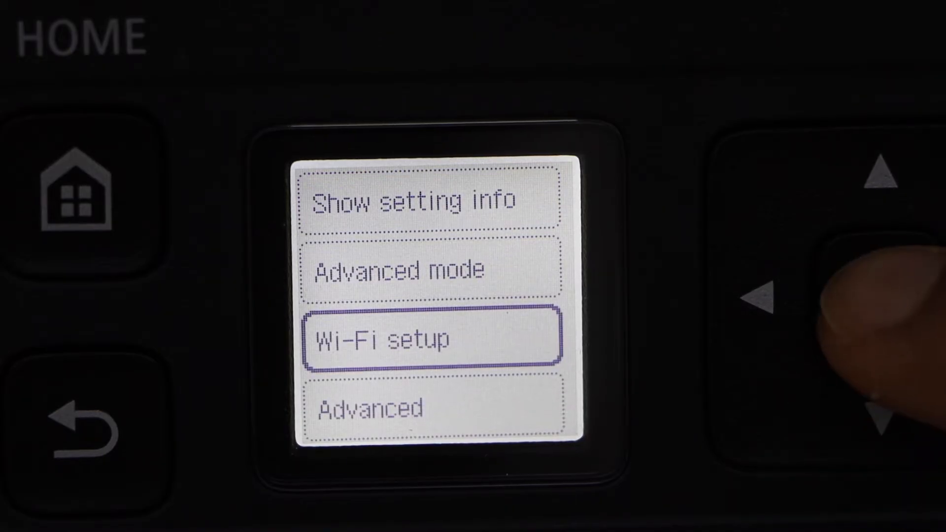
pyautogui.click(867, 296)
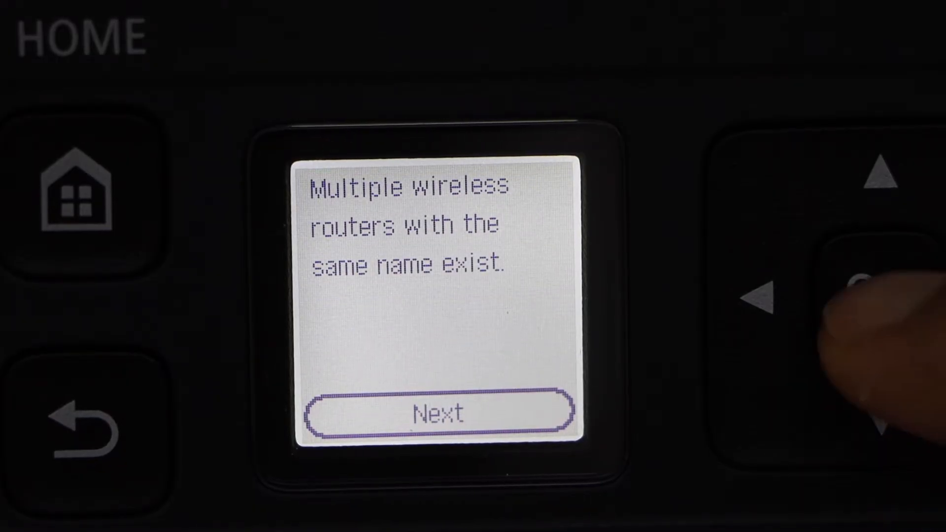
pyautogui.click(871, 296)
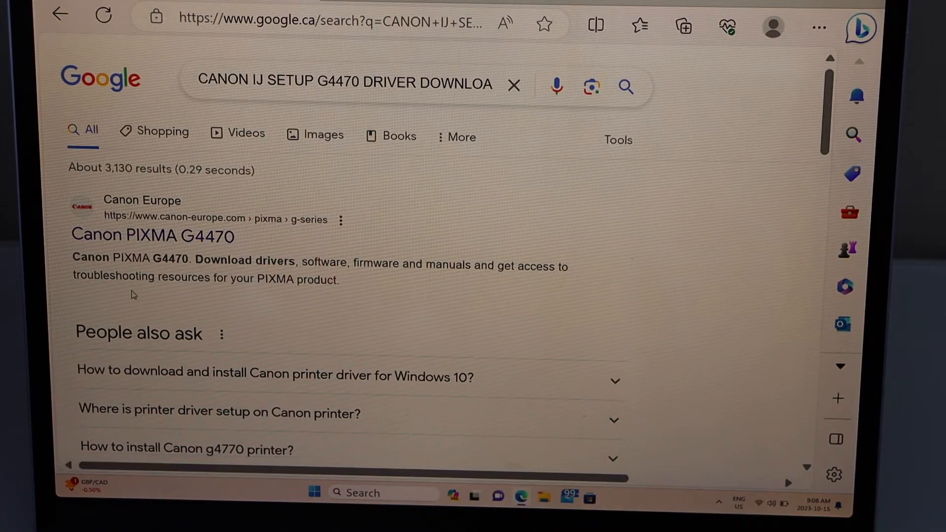
pyautogui.moveTo(157, 247)
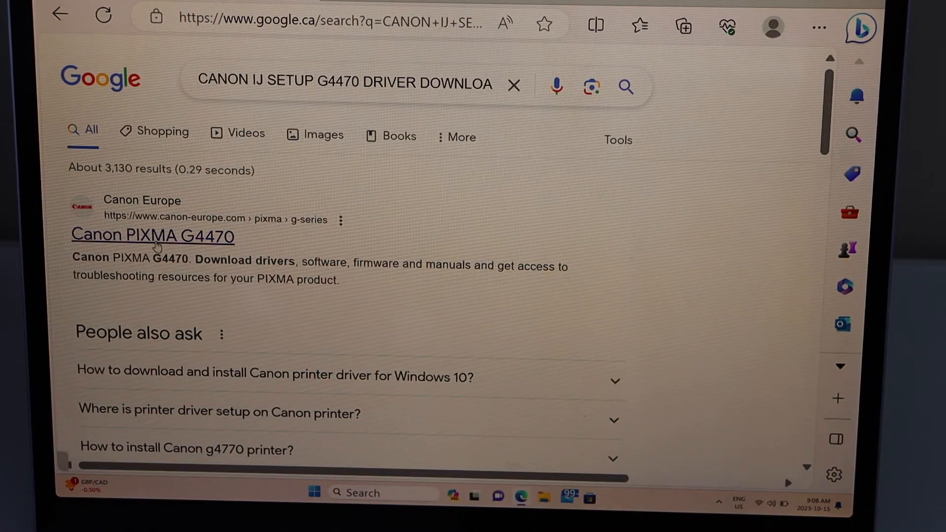
# Go to the Canon Europe 'Canon PIXMA G4470' support page from the Google results.
pyautogui.click(158, 237)
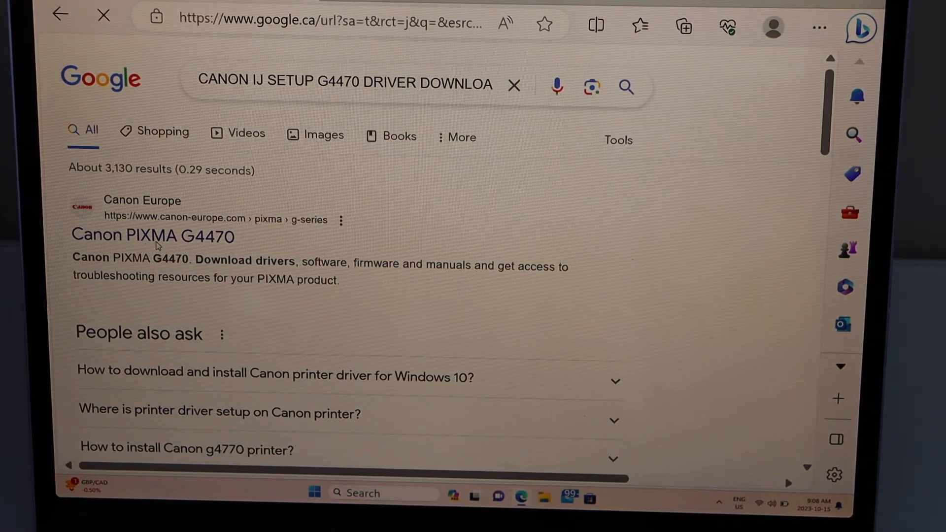
pyautogui.click(153, 237)
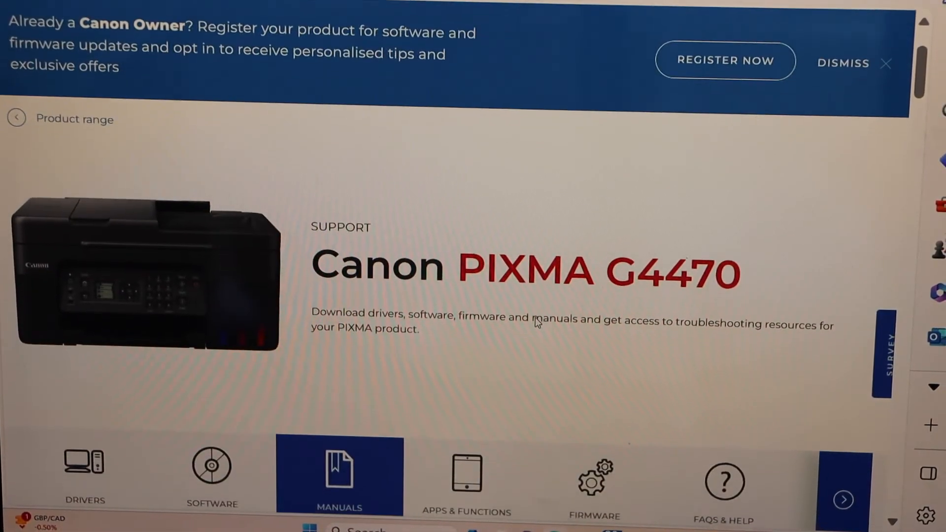
# Show the Drivers list and reach the G4070 series MP Driver Ver.1.01 (Windows) entry.
pyautogui.scroll(-3)
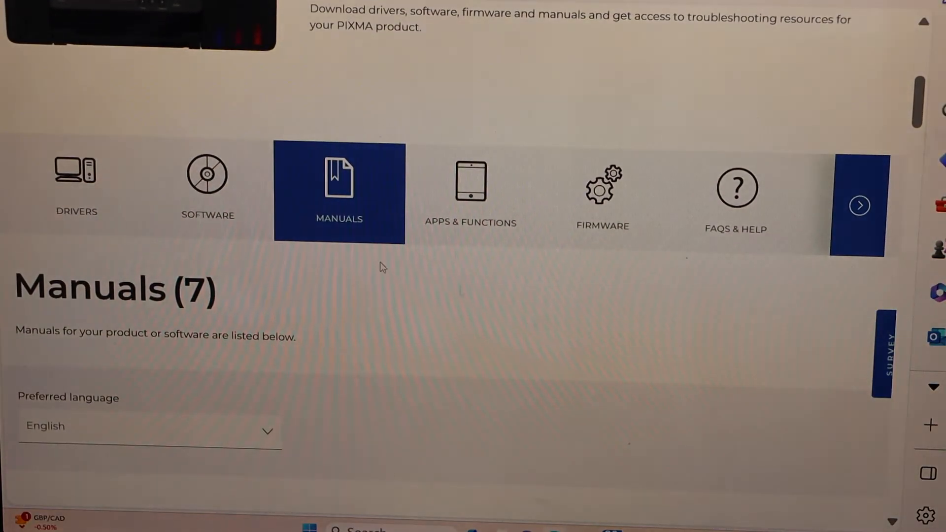
pyautogui.click(76, 174)
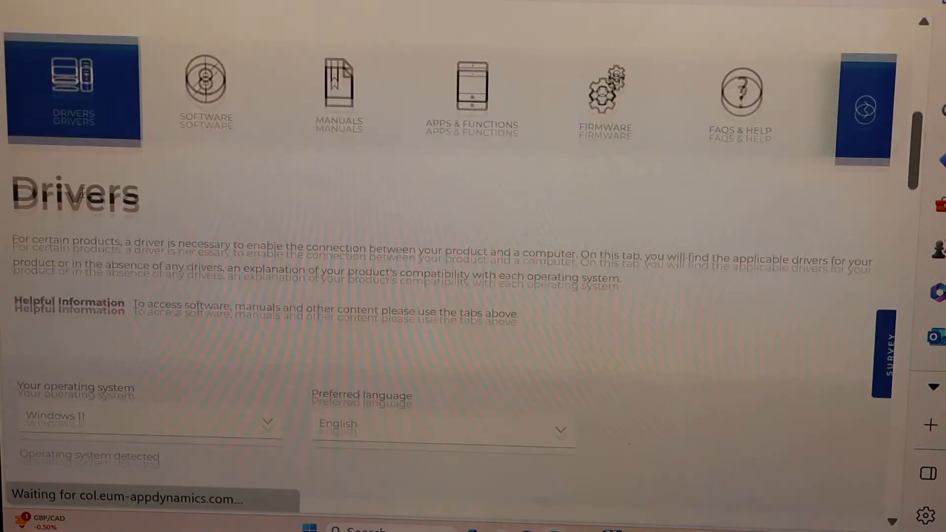
pyautogui.scroll(-3)
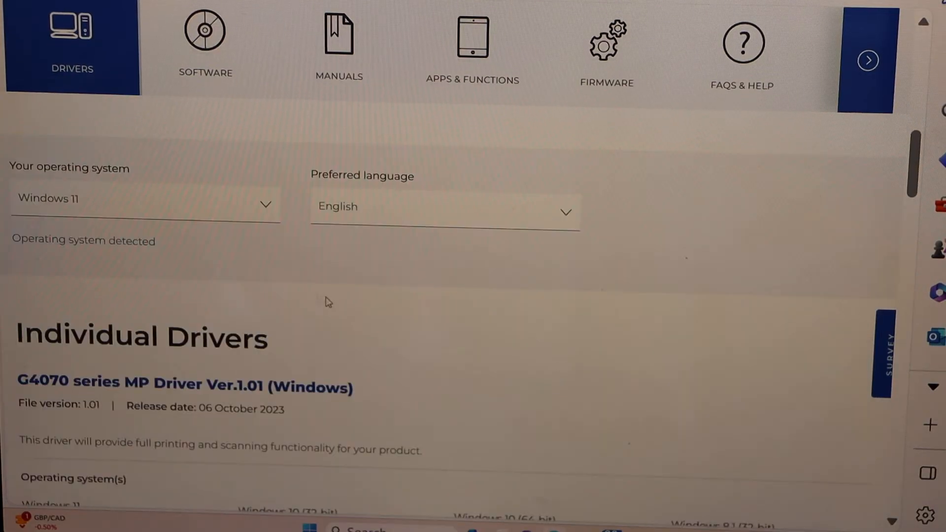
pyautogui.scroll(-3)
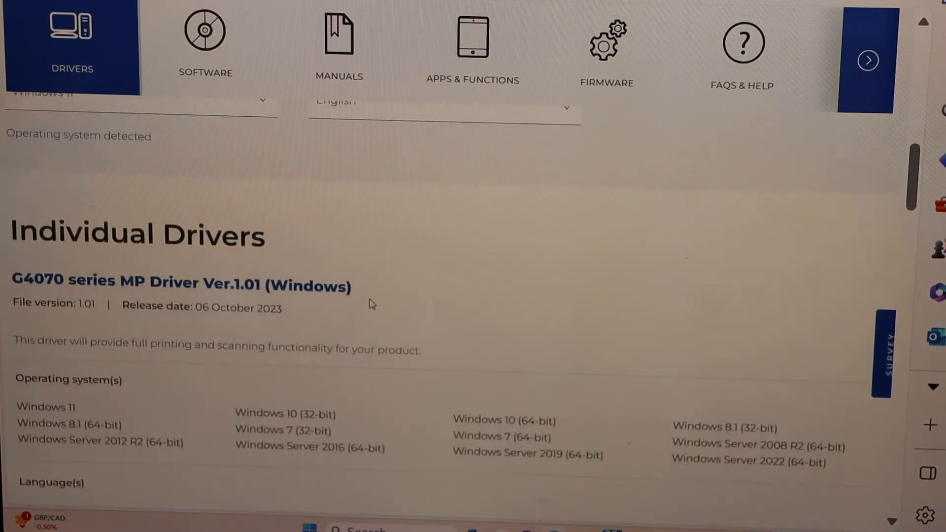
pyautogui.scroll(-3)
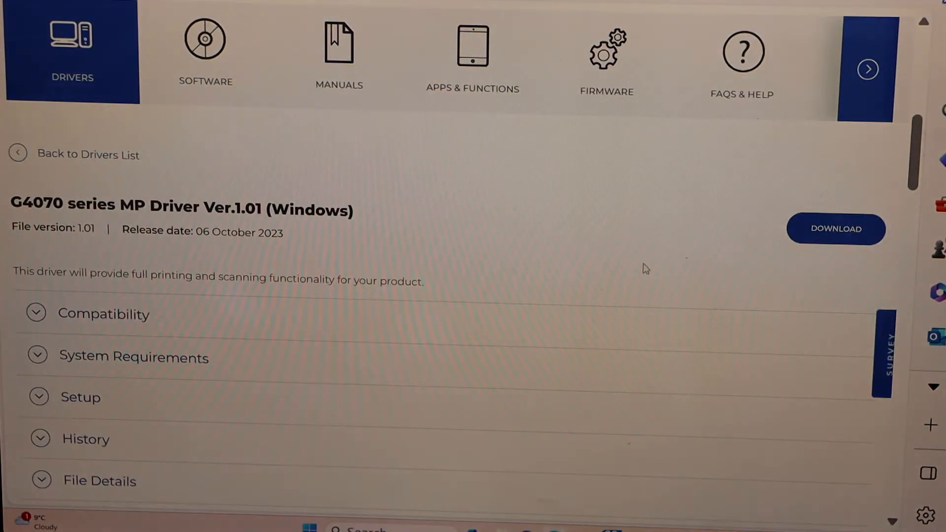
# Accept the license, download the G4070 driver installer and launch it from Edge's Downloads.
pyautogui.click(836, 229)
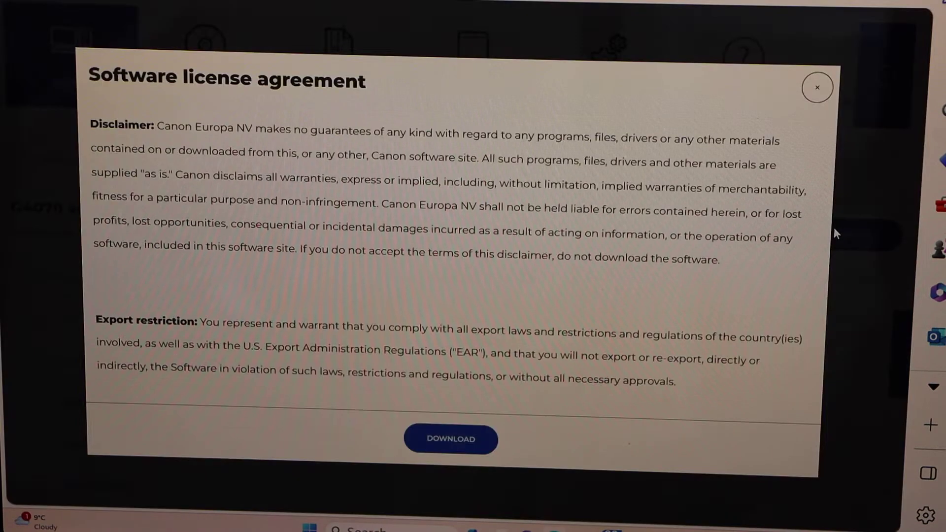
pyautogui.click(450, 440)
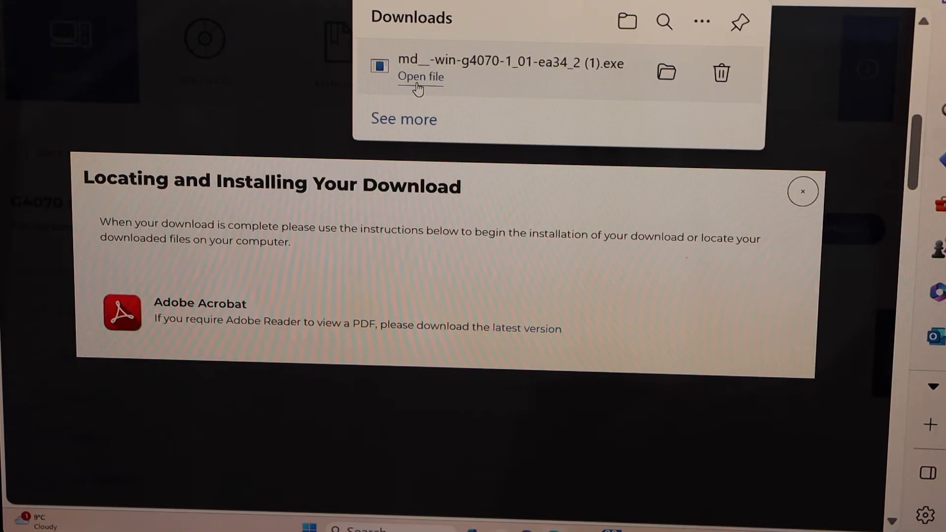
pyautogui.click(420, 77)
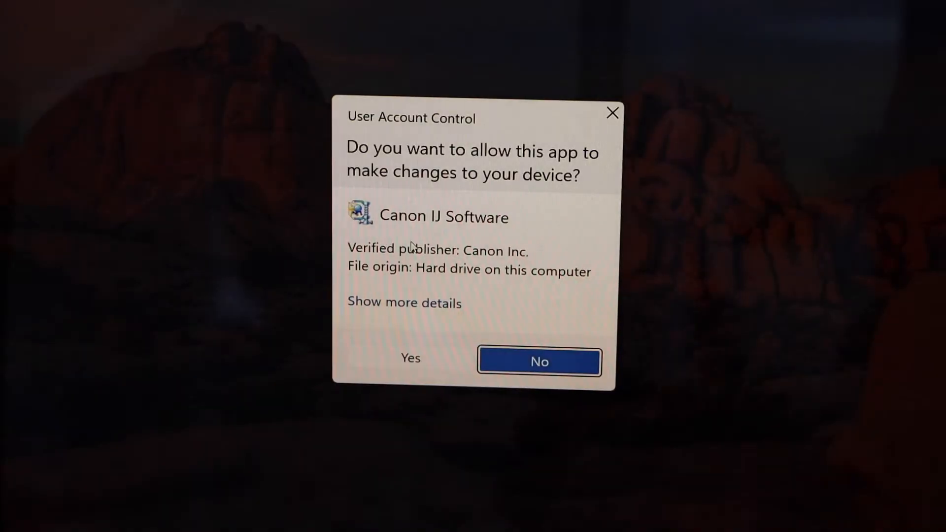
# Allow Canon IJ Software in the UAC prompt and move past the installer welcome screen.
pyautogui.click(410, 359)
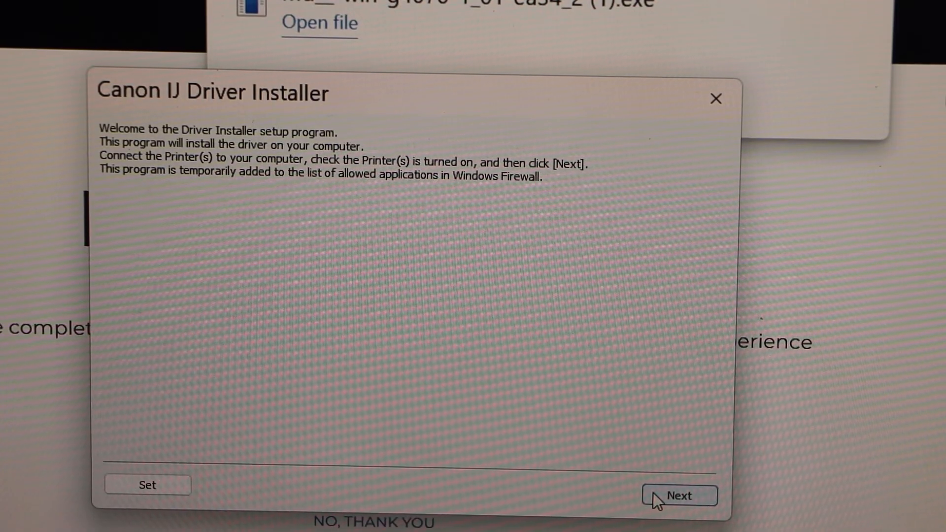
pyautogui.click(678, 501)
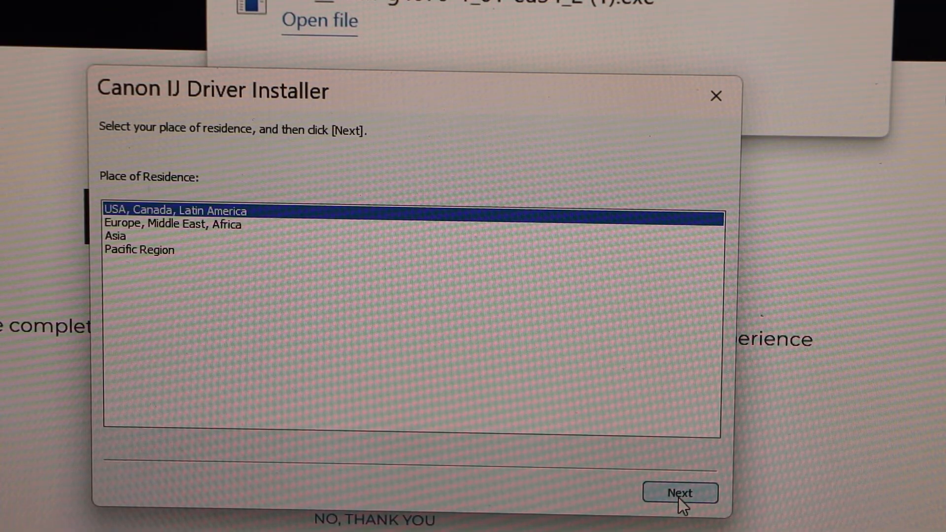
# Install the G4070 series Wi-Fi printer drivers for USA, Canada, Latin America and exit.
pyautogui.click(680, 494)
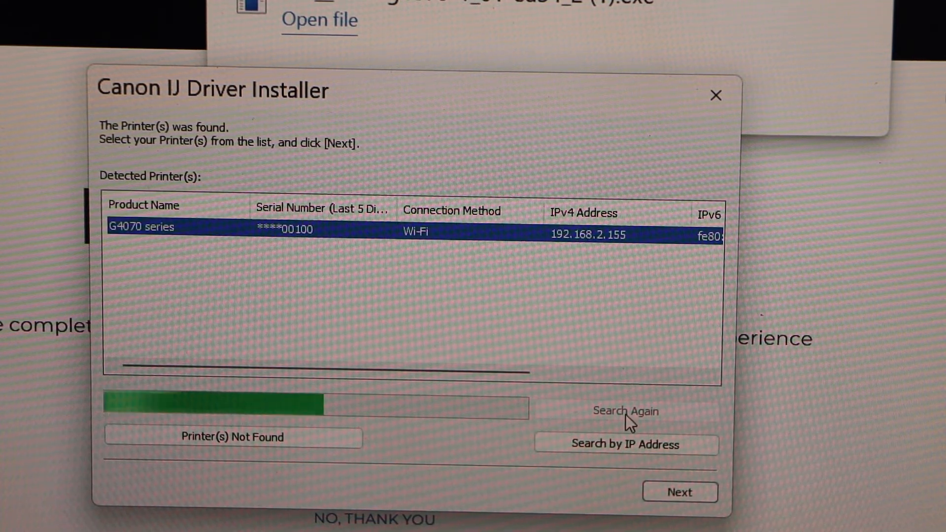
pyautogui.click(680, 493)
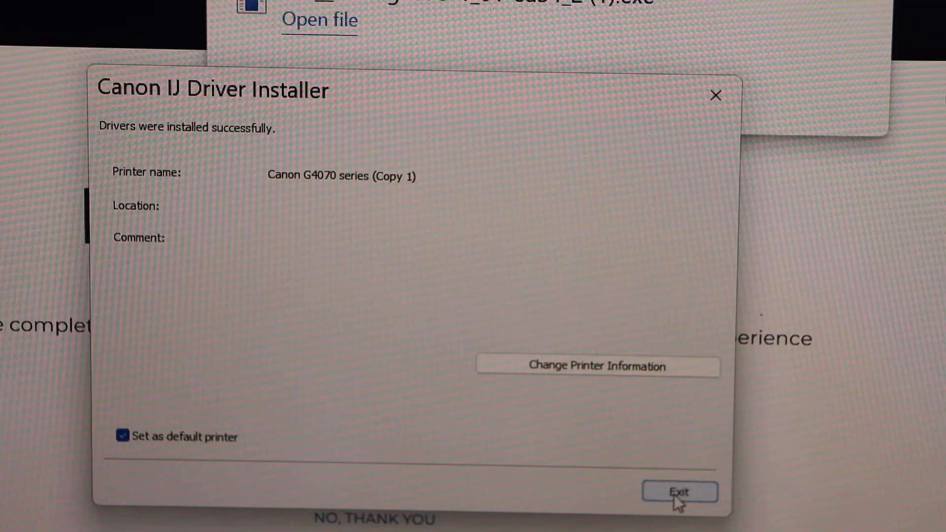
pyautogui.click(677, 493)
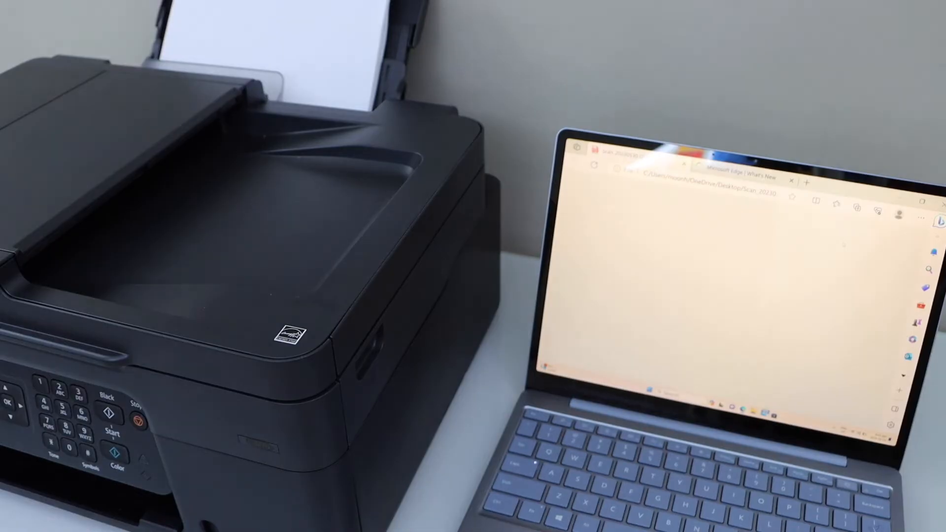
# Print the open page to the Canon G4070 series (Copy 1) printer as a test.
pyautogui.click(911, 216)
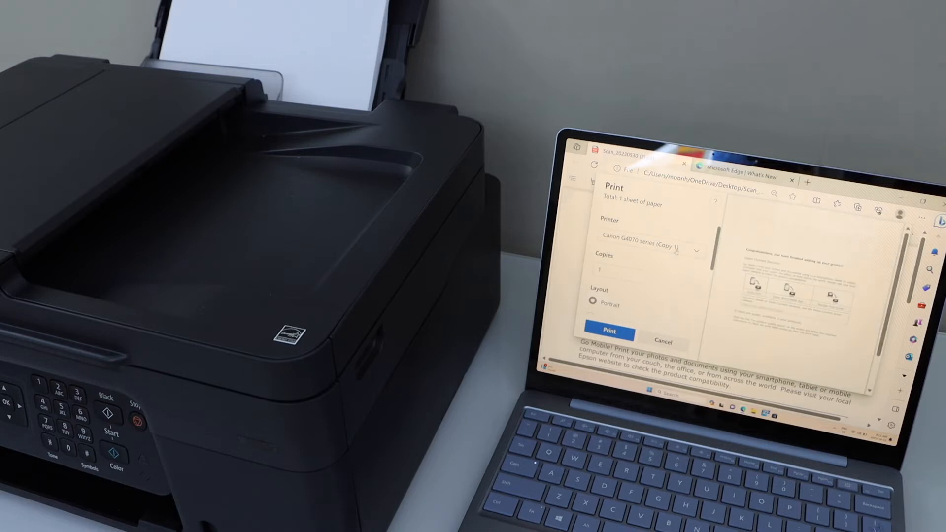
pyautogui.click(609, 332)
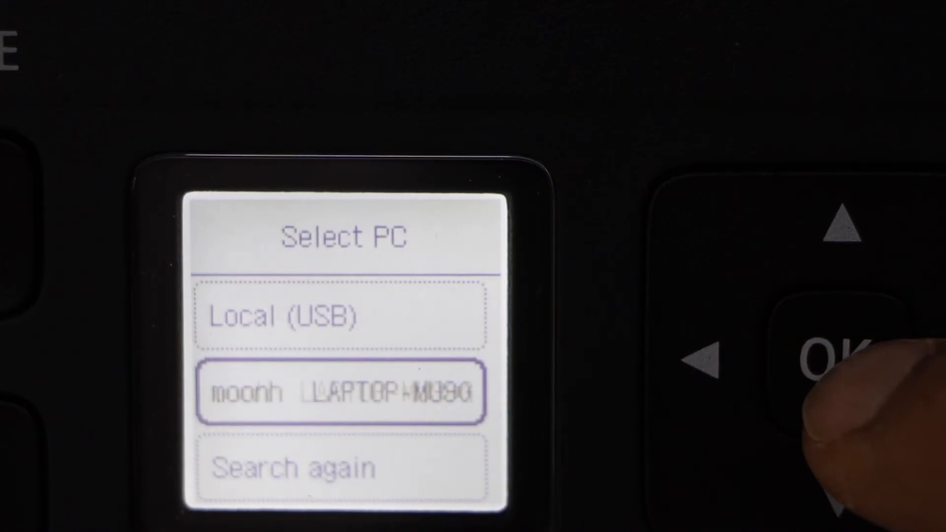
# Select the laptop on the Select PC screen as the scan destination.
pyautogui.click(836, 362)
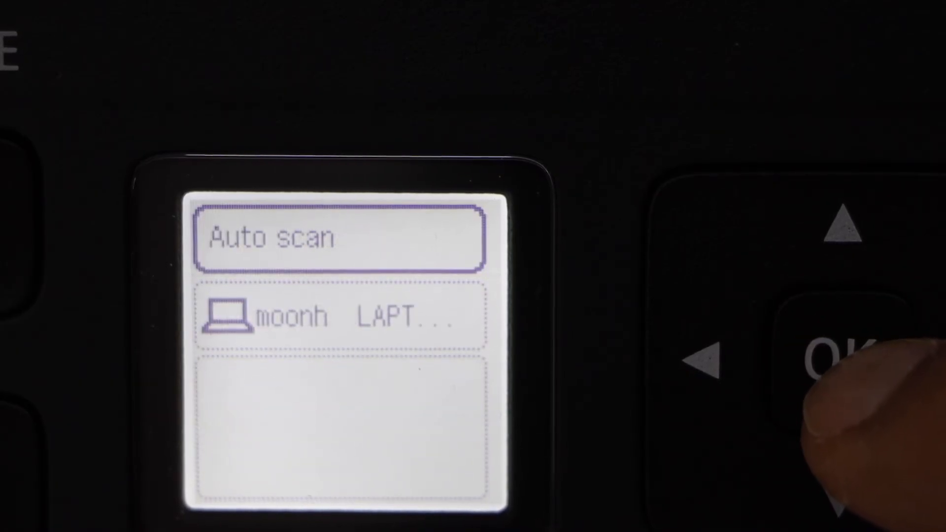